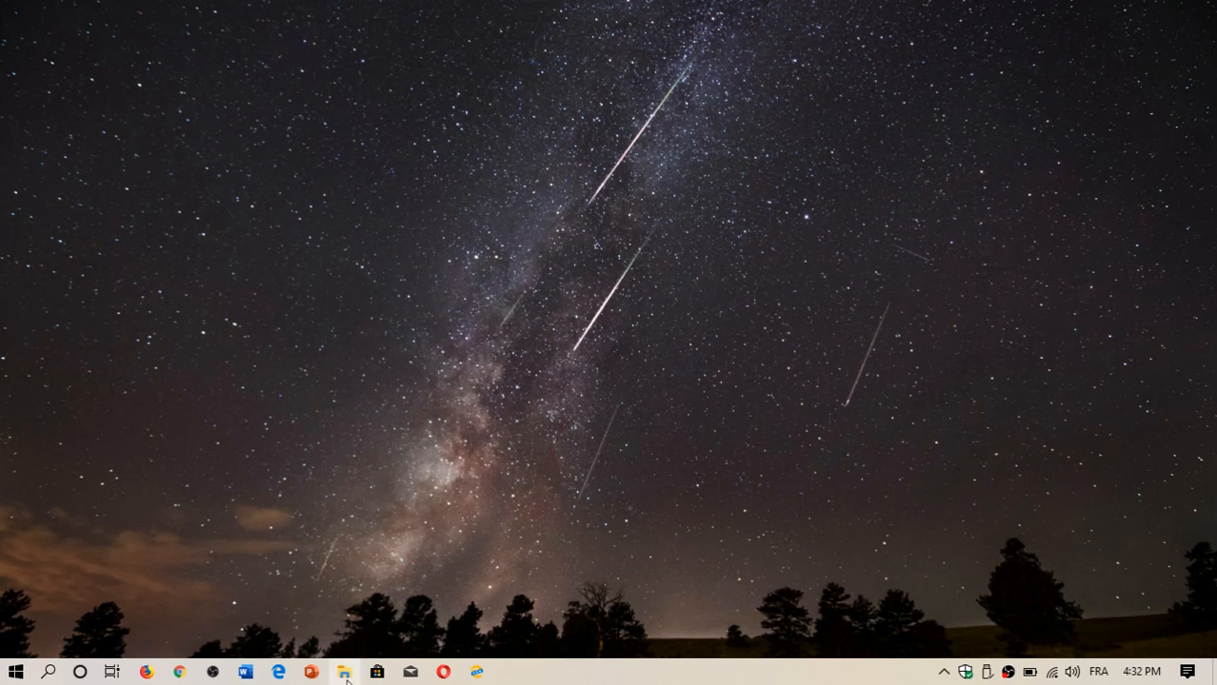
Step: Launch File Explorer from the taskbar to show Quick access folders
{"action": "left_click", "coordinate": [343, 672]}
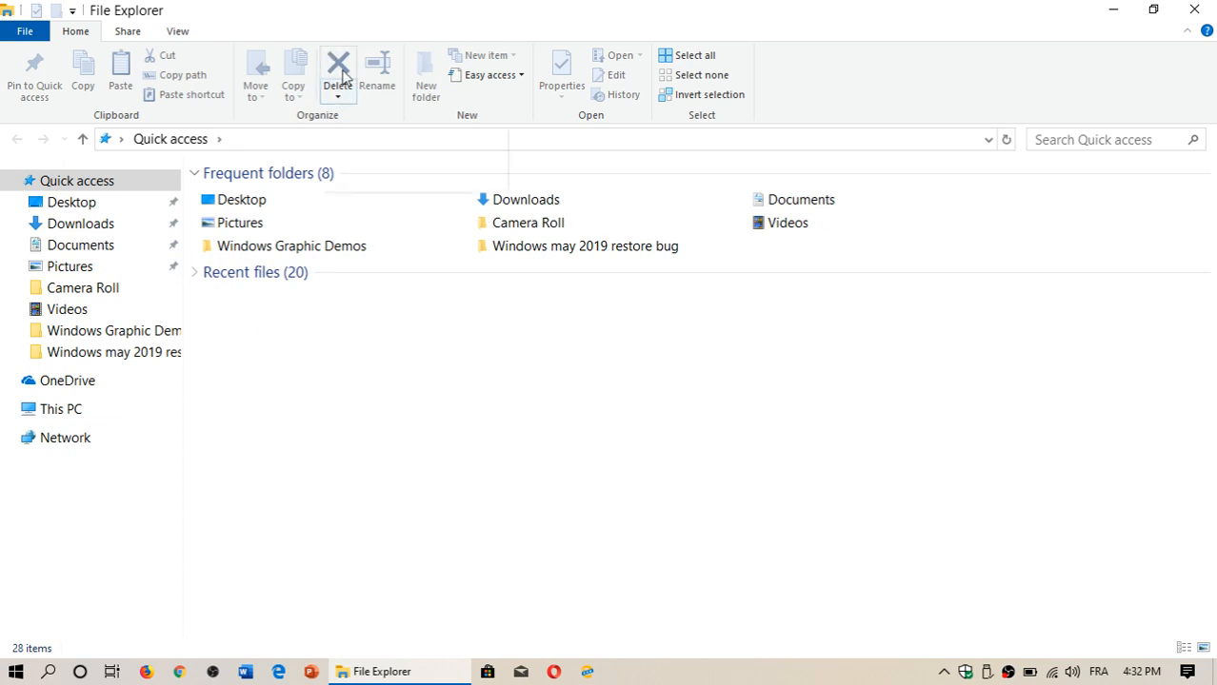
{"action": "mouse_move", "coordinate": [337, 72]}
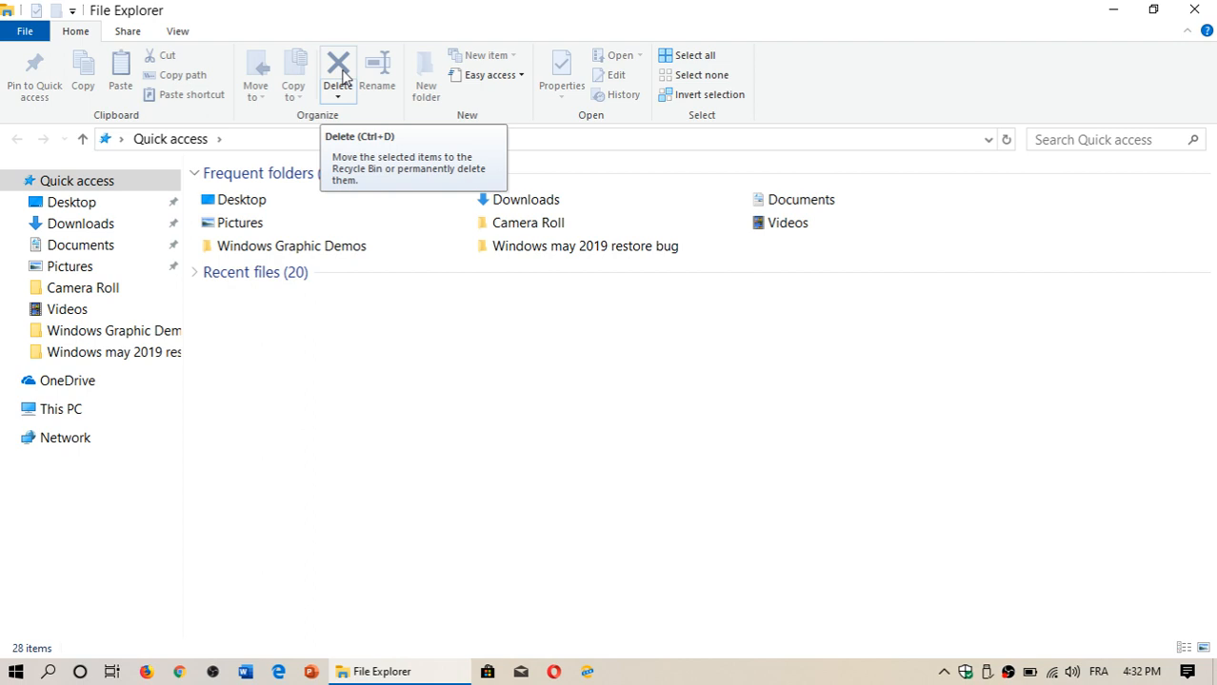
{"action": "mouse_move", "coordinate": [351, 374]}
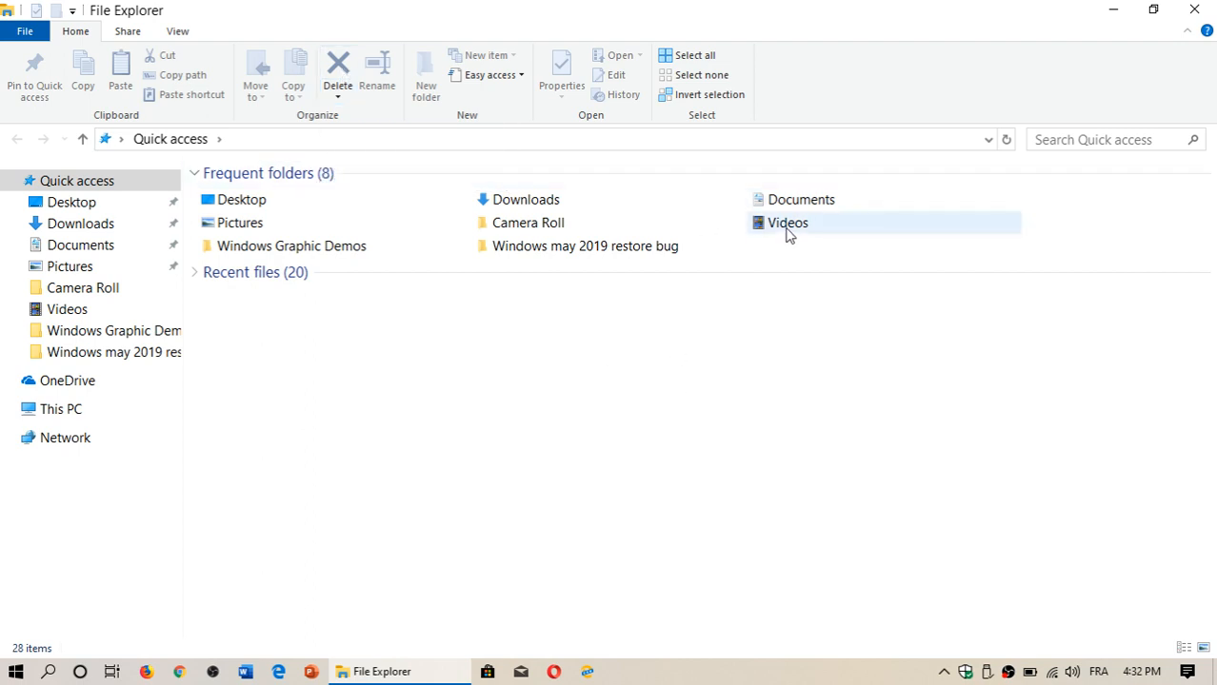
{"action": "right_click", "coordinate": [786, 222]}
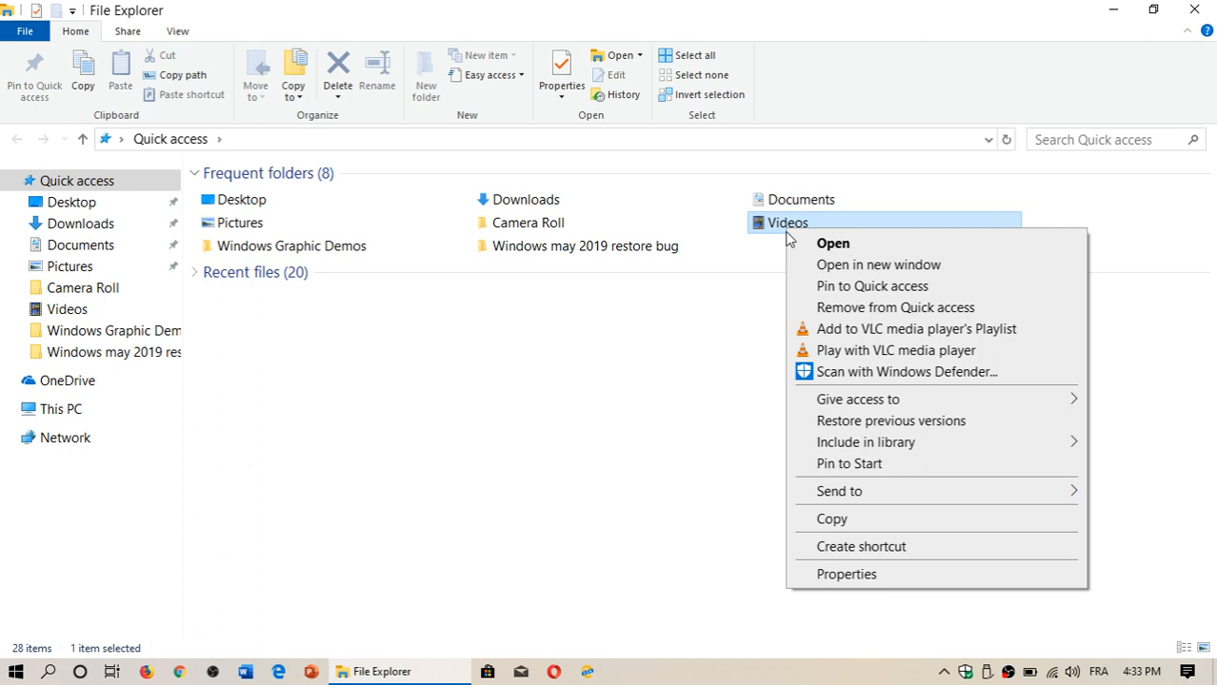
{"action": "left_click", "coordinate": [651, 388]}
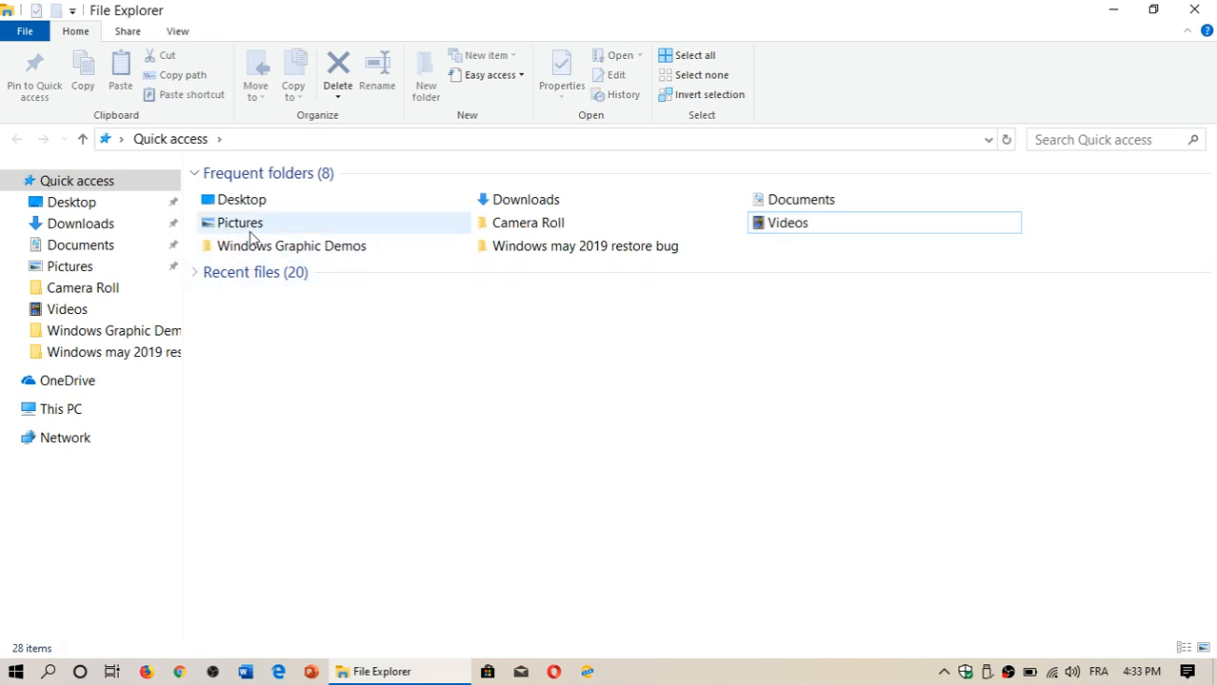
{"action": "double_click", "coordinate": [239, 222]}
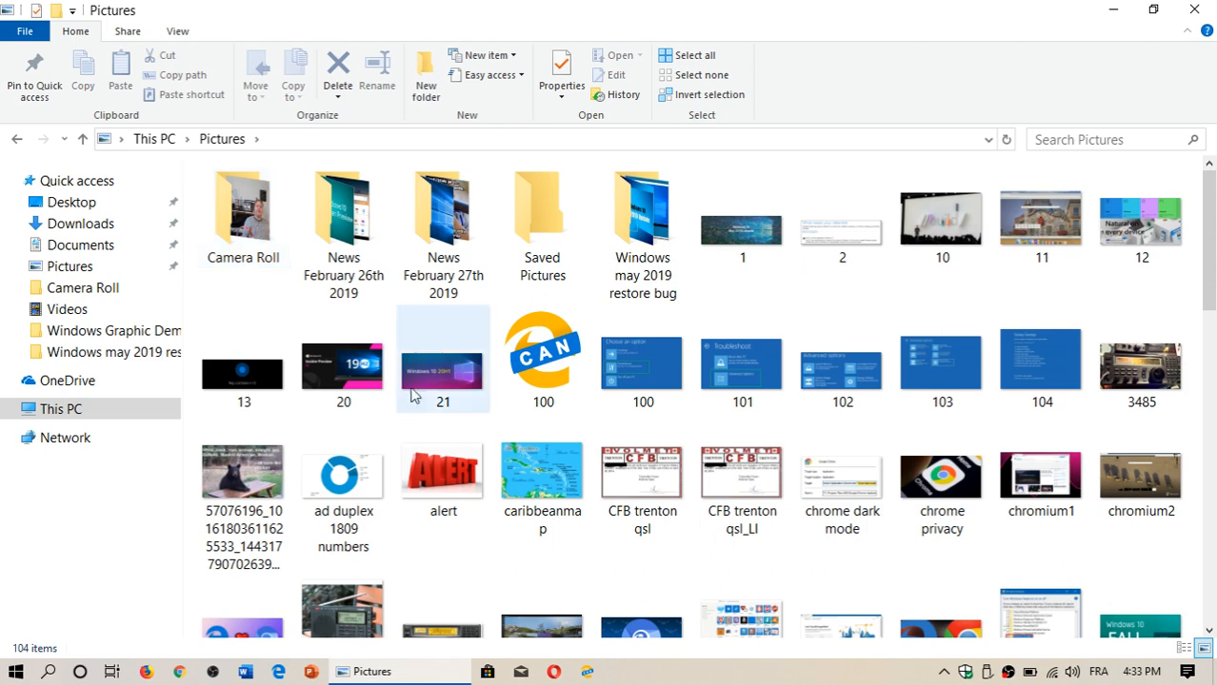
{"action": "right_click", "coordinate": [641, 362]}
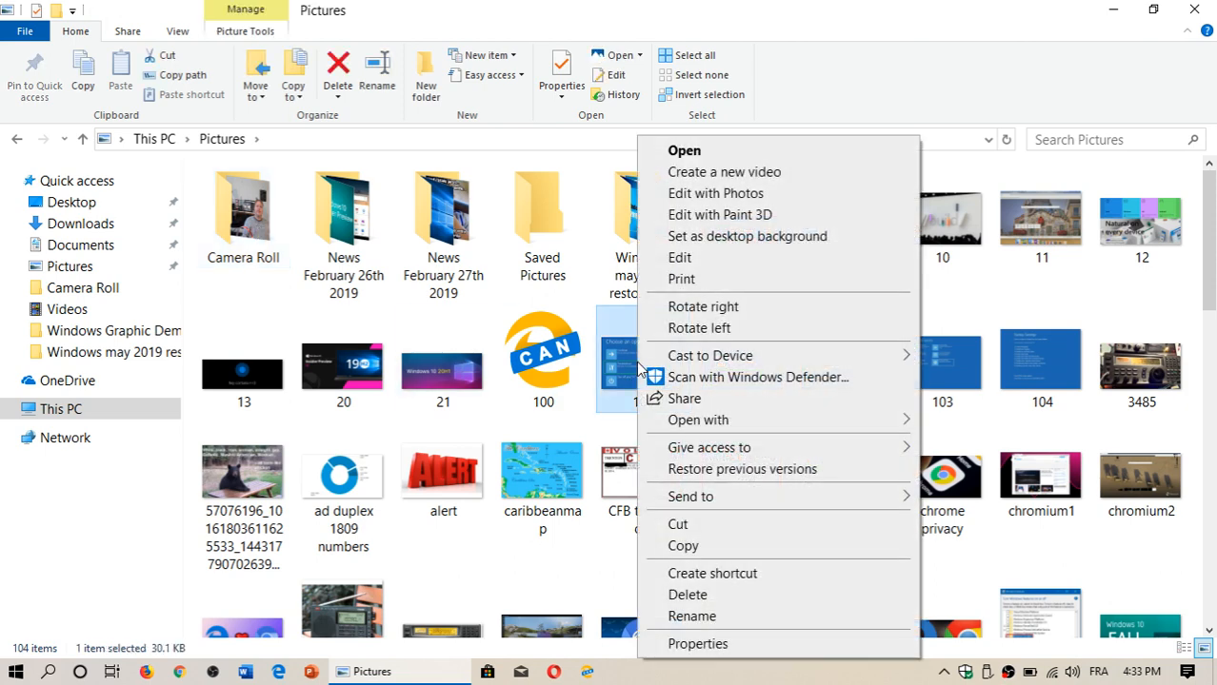
{"action": "mouse_move", "coordinate": [712, 594]}
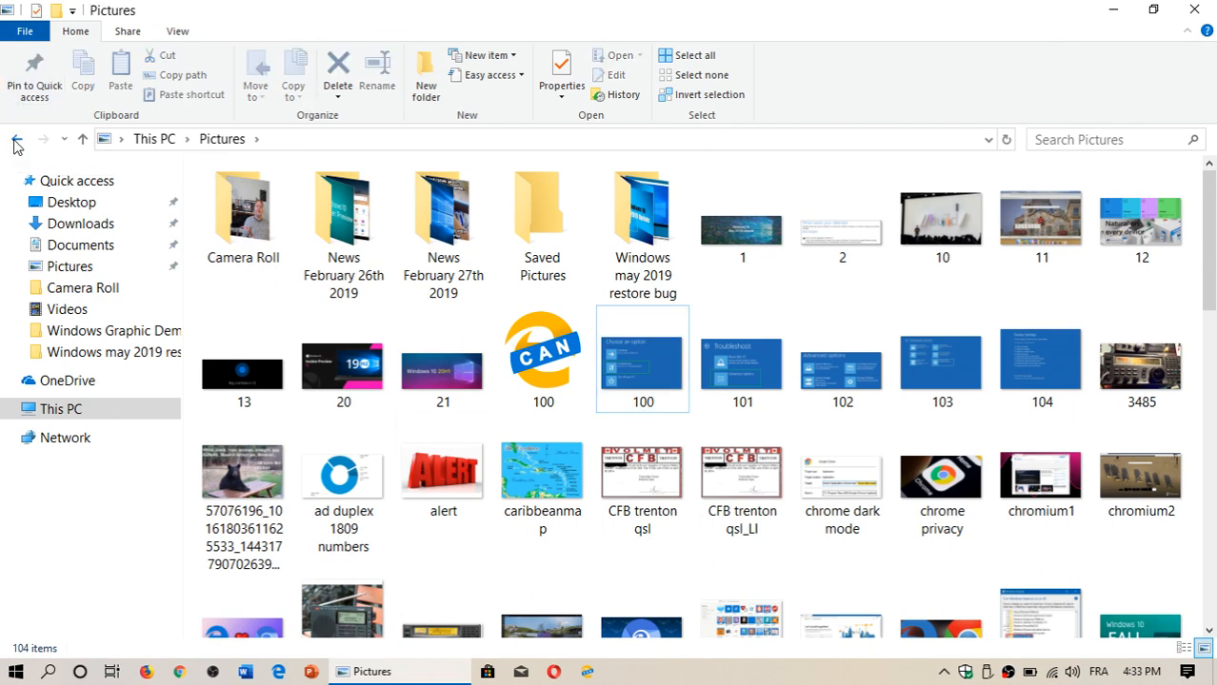
{"action": "left_click", "coordinate": [16, 139]}
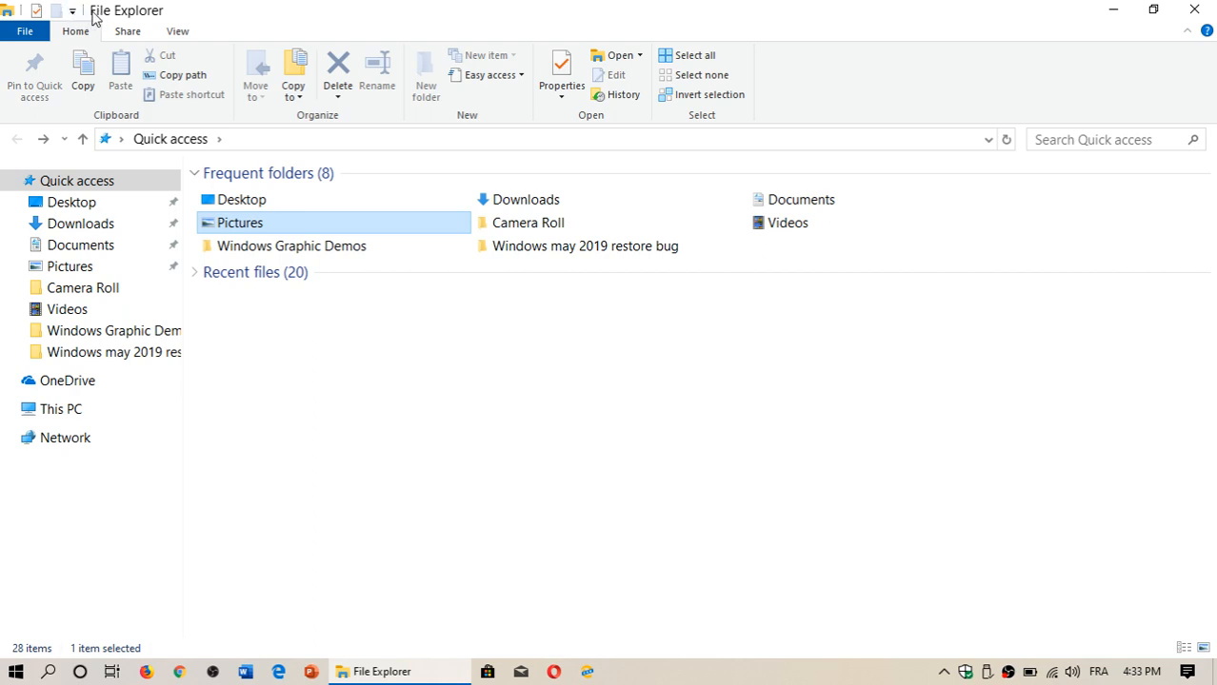
{"action": "mouse_move", "coordinate": [74, 12]}
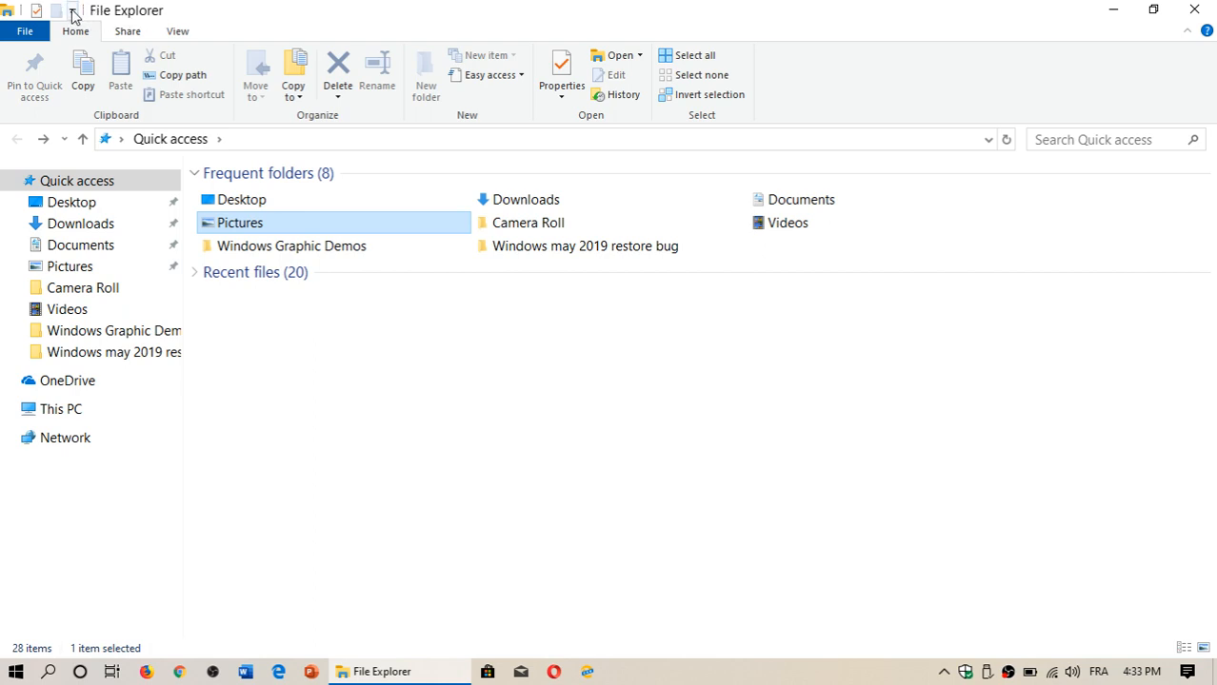
{"action": "mouse_move", "coordinate": [72, 11]}
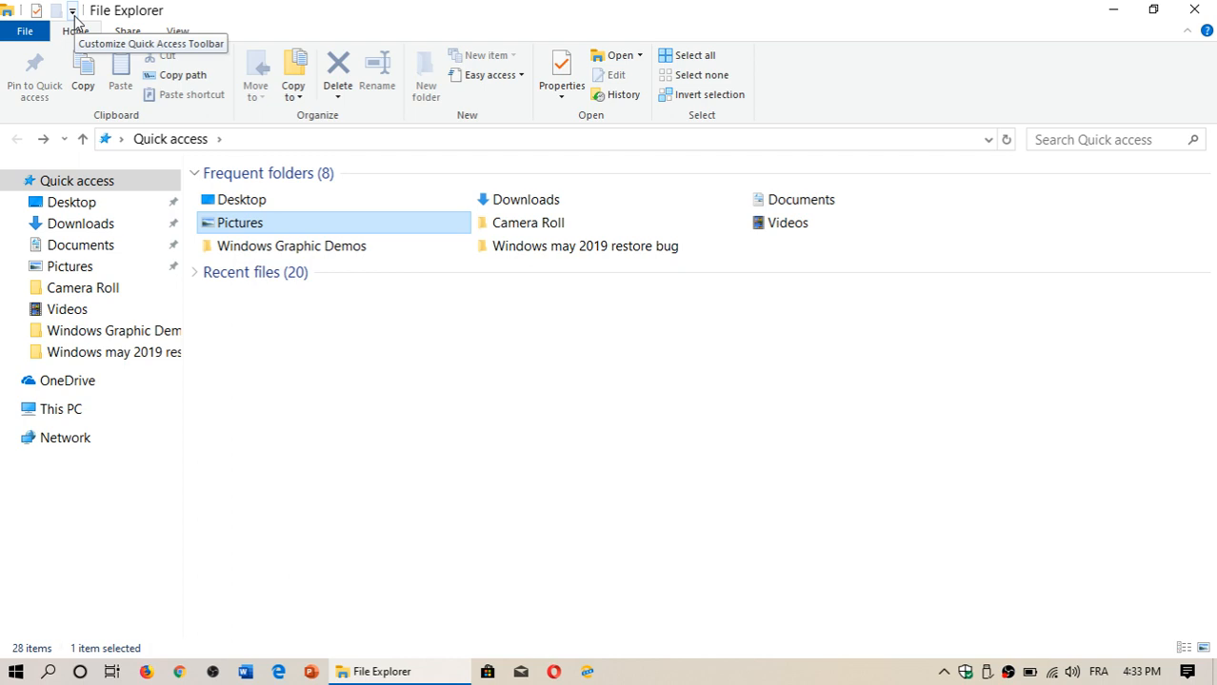
Step: Check the Quick Access Toolbar customization list, then return to the Pictures folder
{"action": "left_click", "coordinate": [72, 10]}
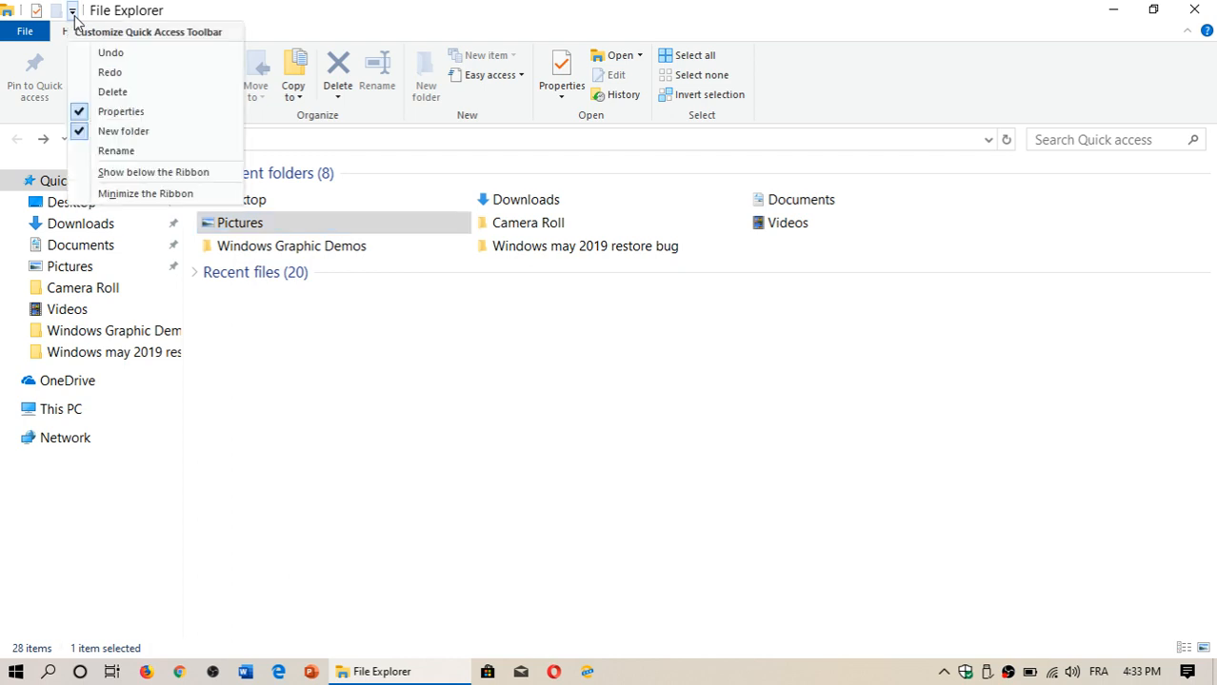
{"action": "mouse_move", "coordinate": [113, 92]}
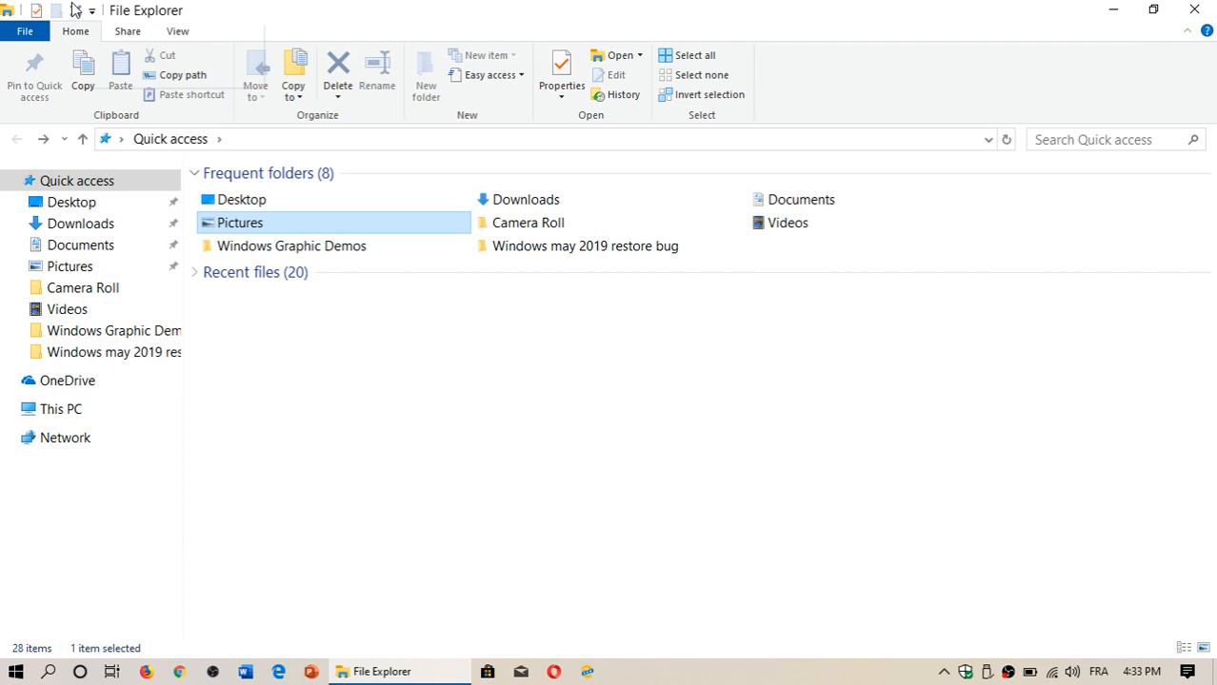
{"action": "double_click", "coordinate": [238, 222]}
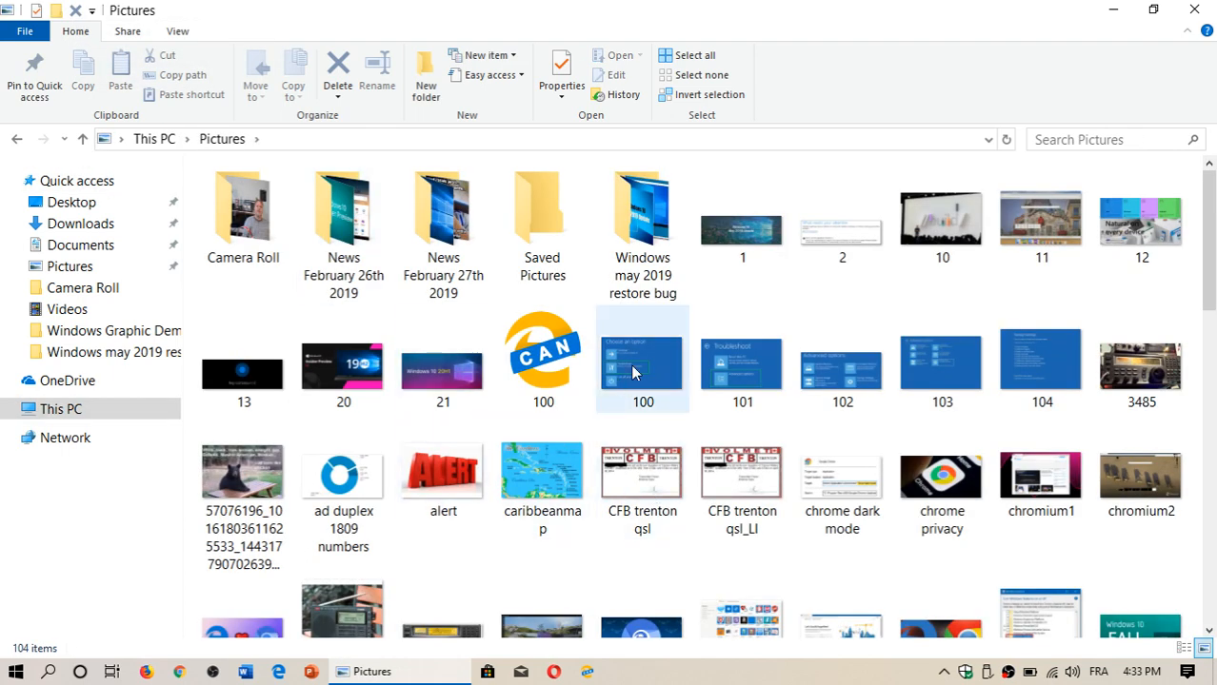
Step: Select the picture '100' in Pictures so the Delete shortcut activates
{"action": "left_click", "coordinate": [542, 359]}
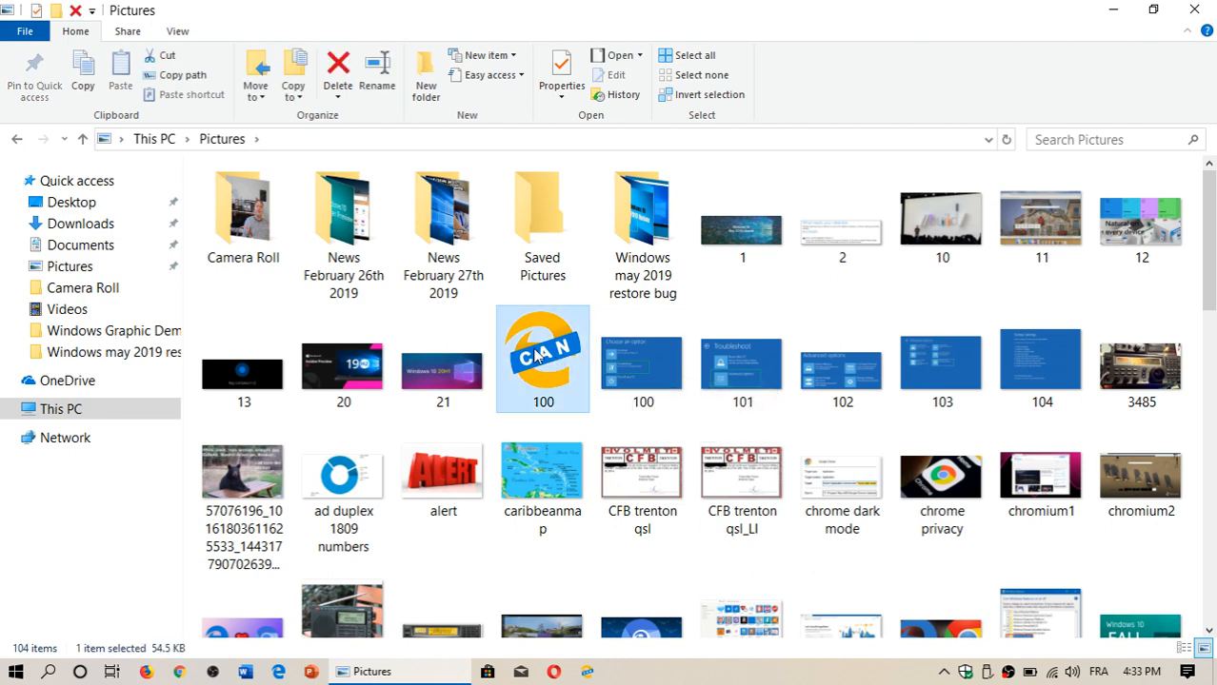